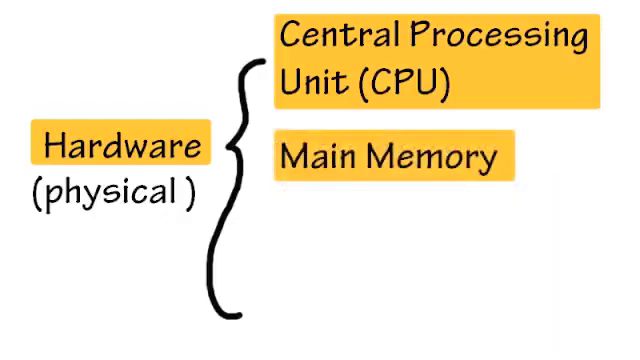
pyautogui.write('~ holds instructions that are about to be processed')
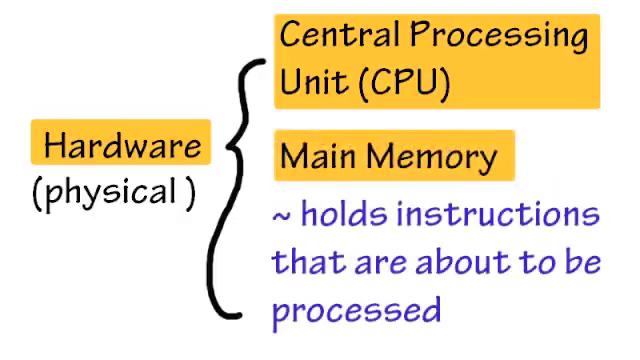